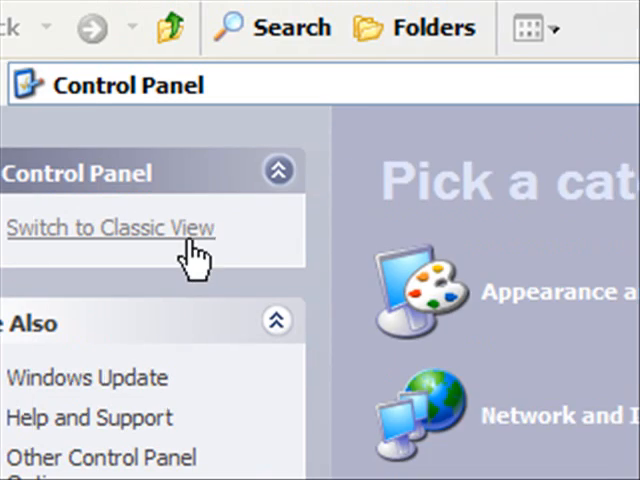
# Switch Control Panel to Classic View to show every item, including Add or Remove Programs.
pyautogui.click(120, 228)
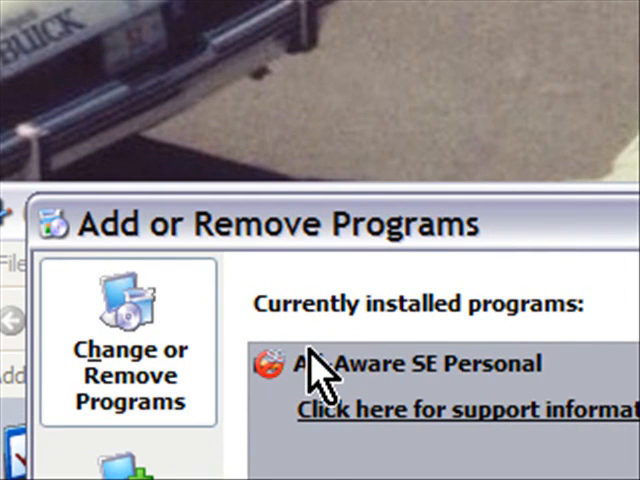
pyautogui.click(330, 363)
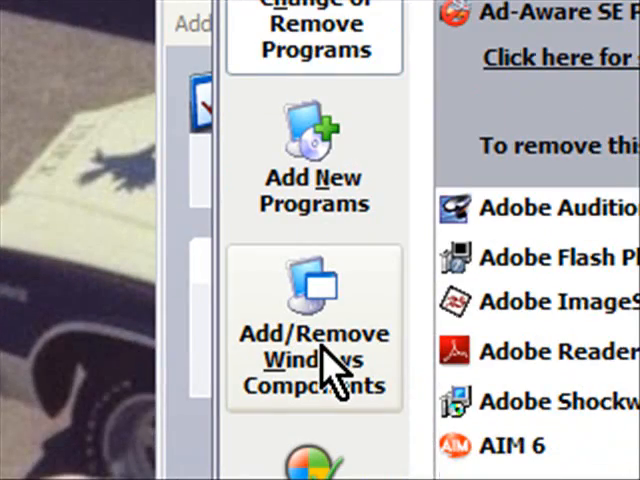
# Scroll down through the Custom configuration's default program choices.
pyautogui.scroll(-3)
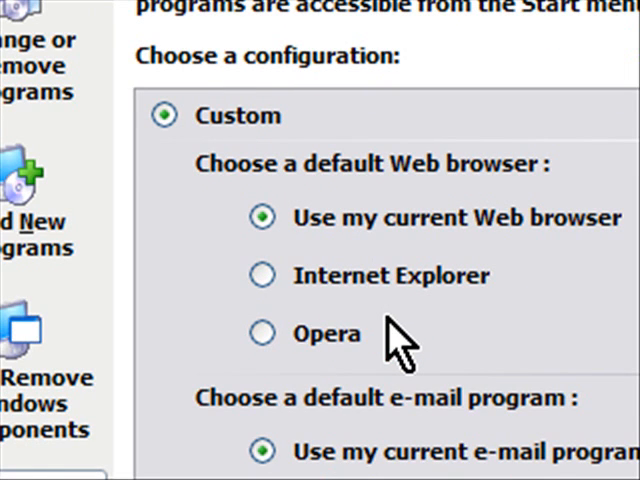
pyautogui.moveTo(324, 288)
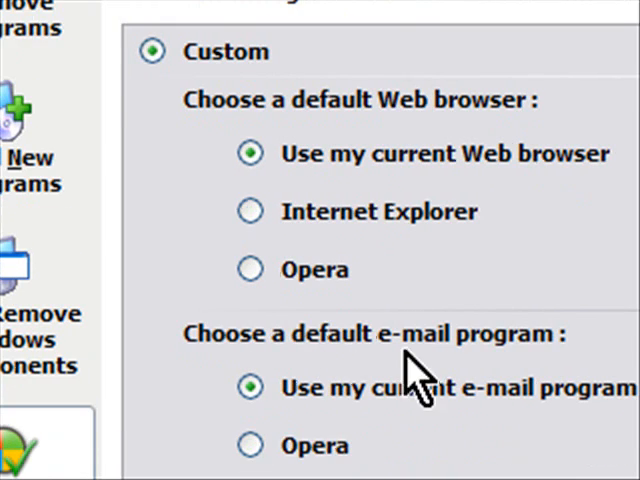
pyautogui.scroll(-3)
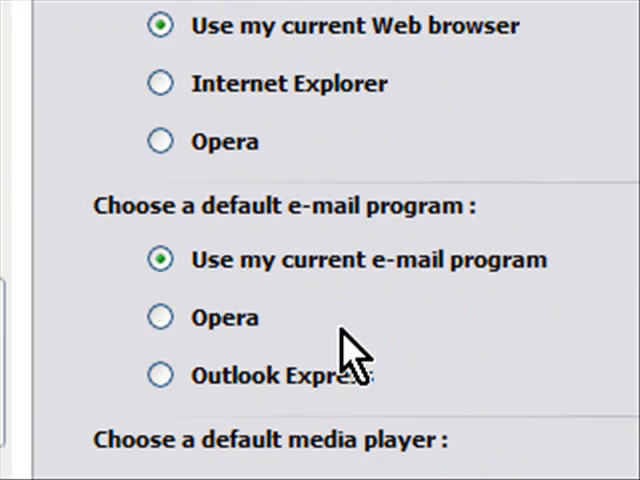
pyautogui.scroll(-3)
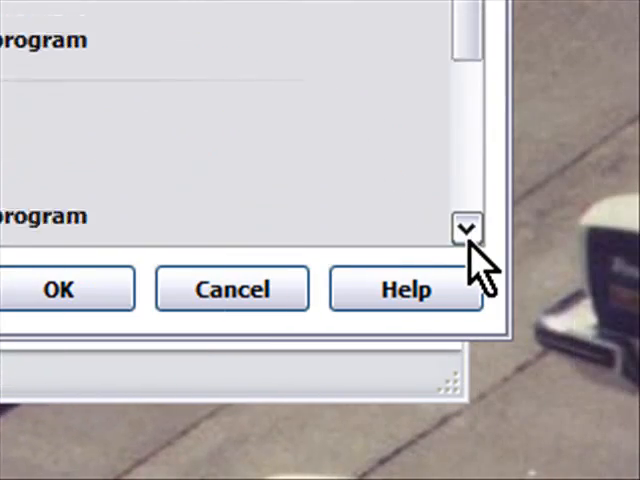
pyautogui.click(467, 231)
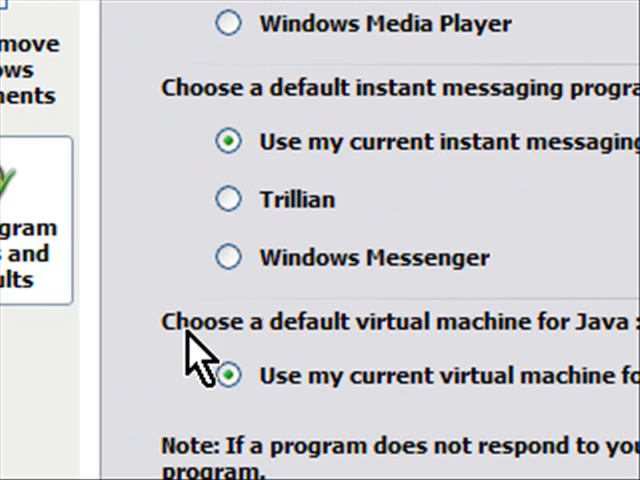
pyautogui.scroll(-3)
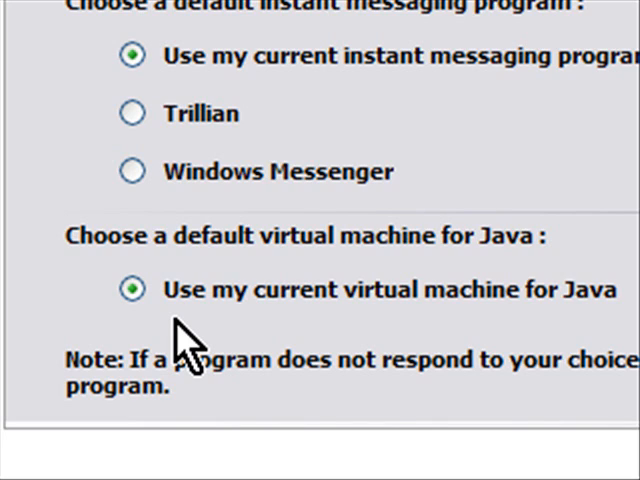
pyautogui.moveTo(262, 330)
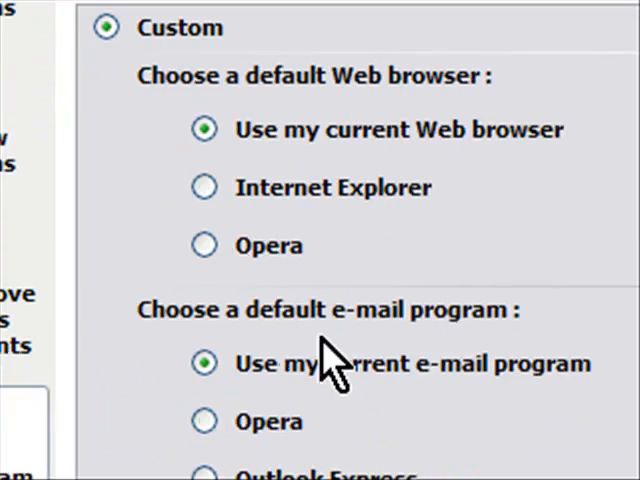
pyautogui.scroll(-3)
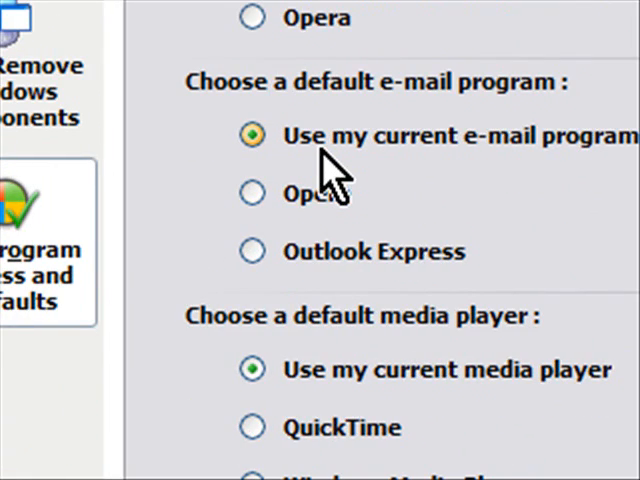
pyautogui.moveTo(430, 200)
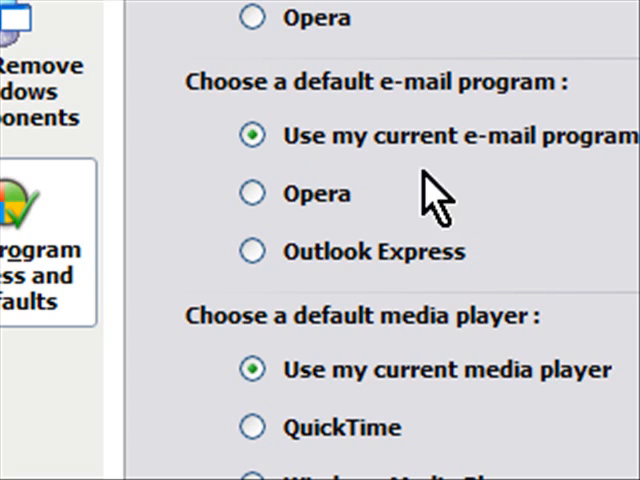